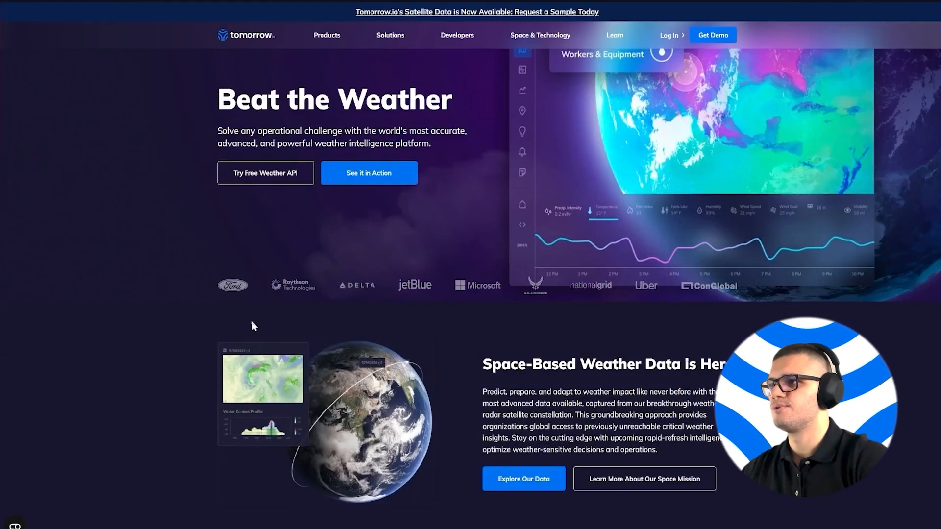
pyautogui.moveTo(212, 108)
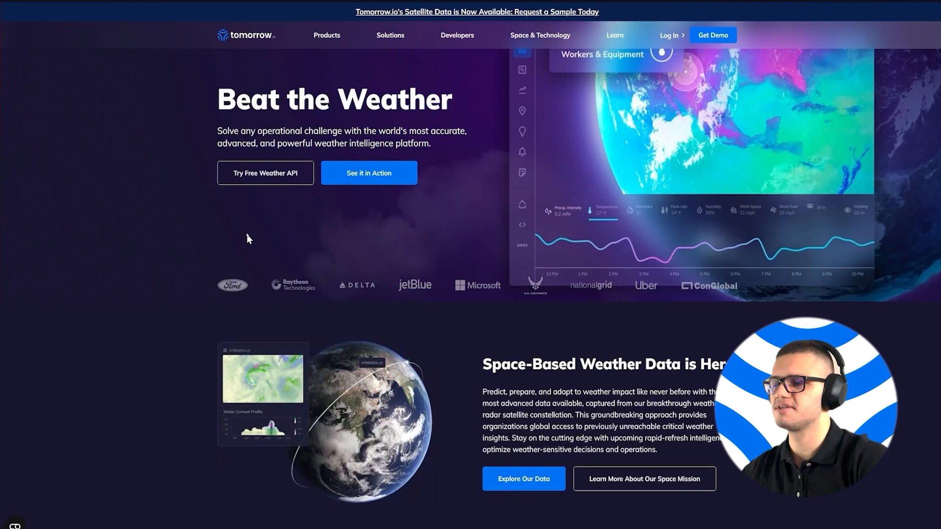
pyautogui.moveTo(224, 269)
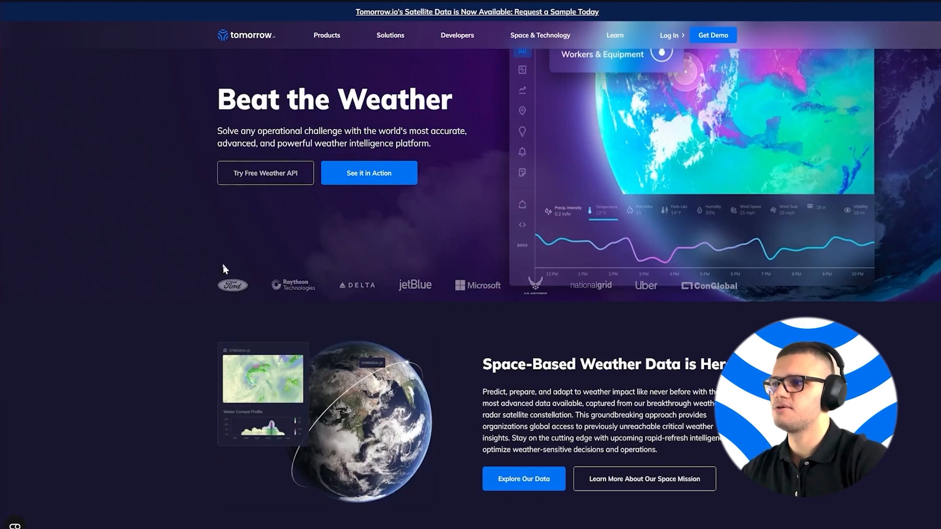
pyautogui.moveTo(255, 279)
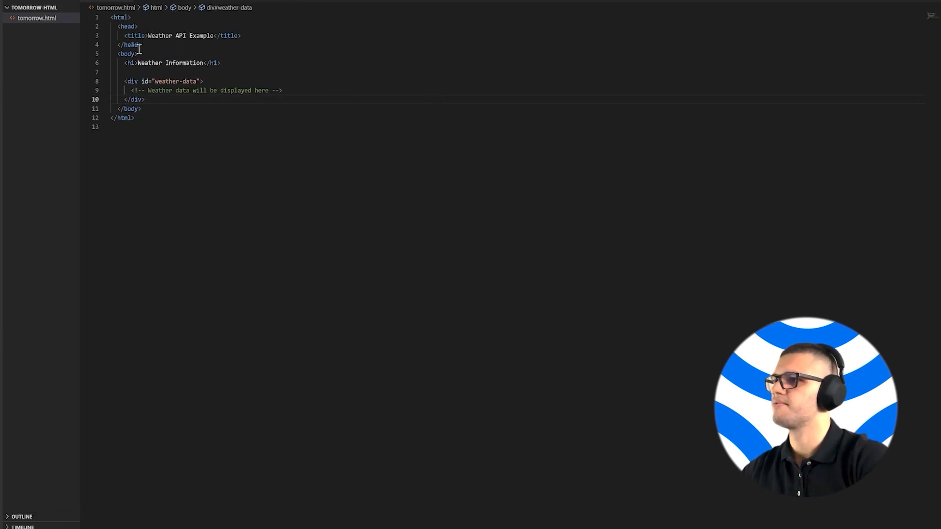
# Bring up tomorrow.html and begin a script tag after the closing weather-data div
pyautogui.click(120, 19)
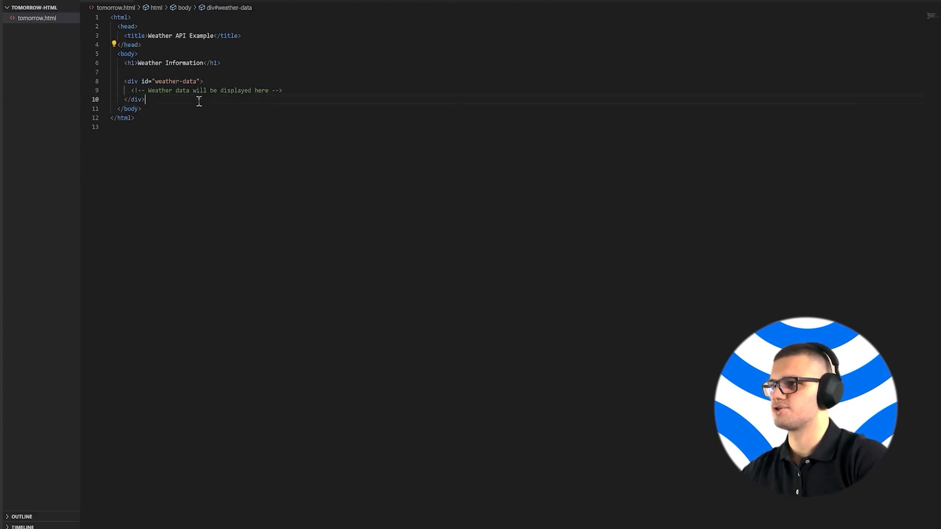
pyautogui.write('<script>')
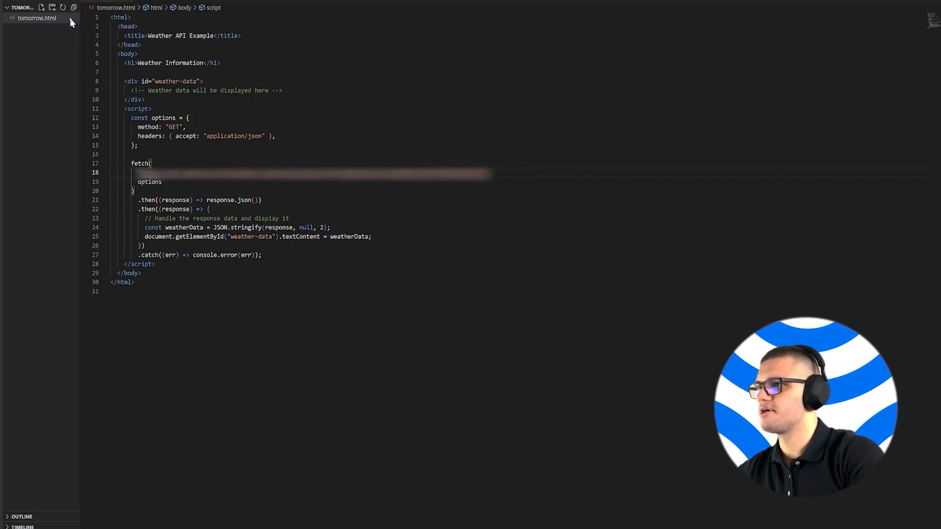
# Add the fetch script writing Tomorrow.io JSON into #weather-data, then right-click tomorrow.html for its context menu
pyautogui.rightClick(32, 18)
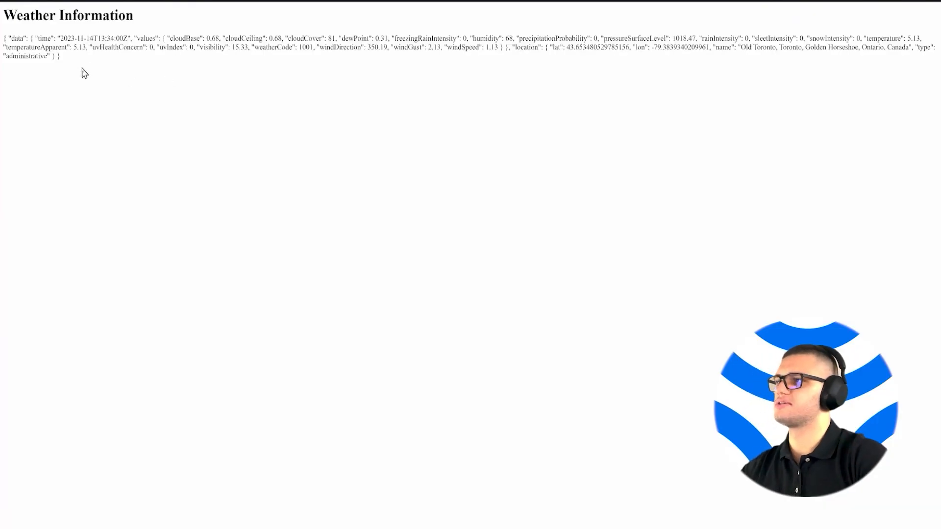
pyautogui.moveTo(605, 64)
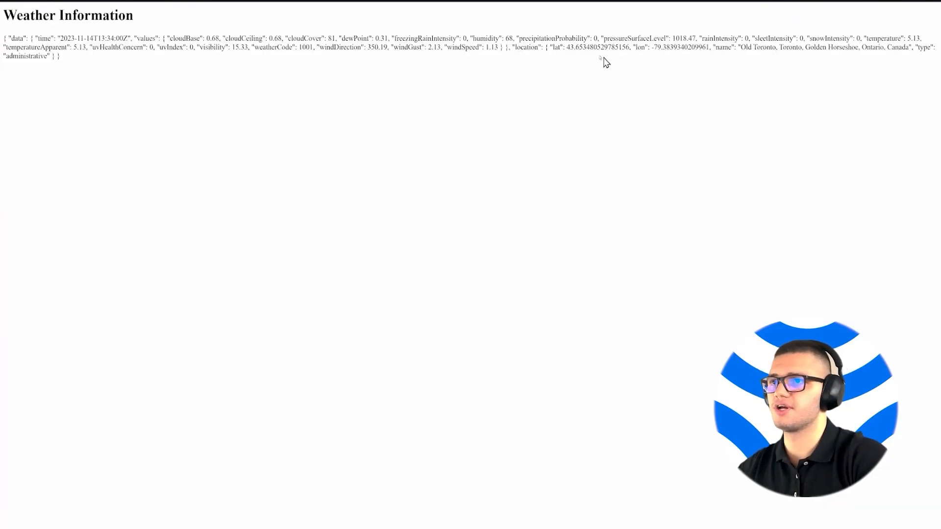
pyautogui.moveTo(712, 53)
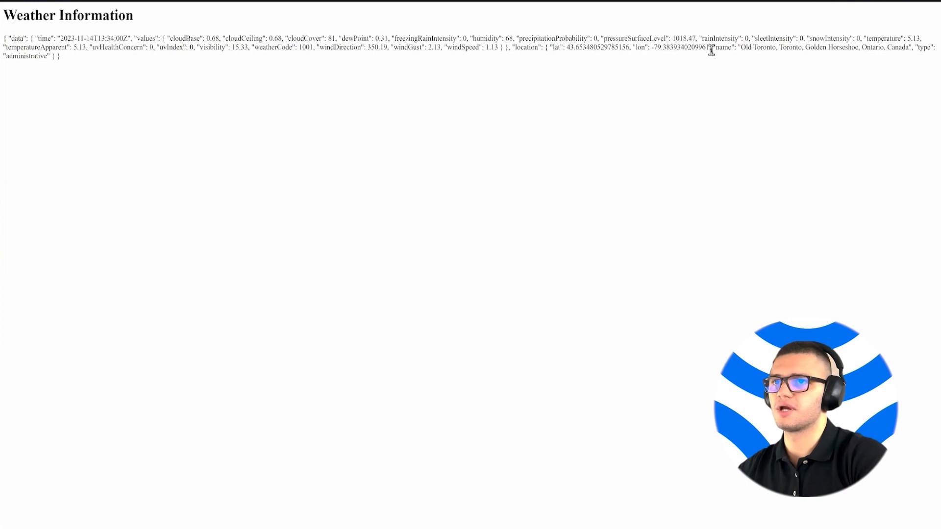
# View the Weather Information page in the browser with Old Toronto's raw JSON weather data
pyautogui.doubleClick(762, 47)
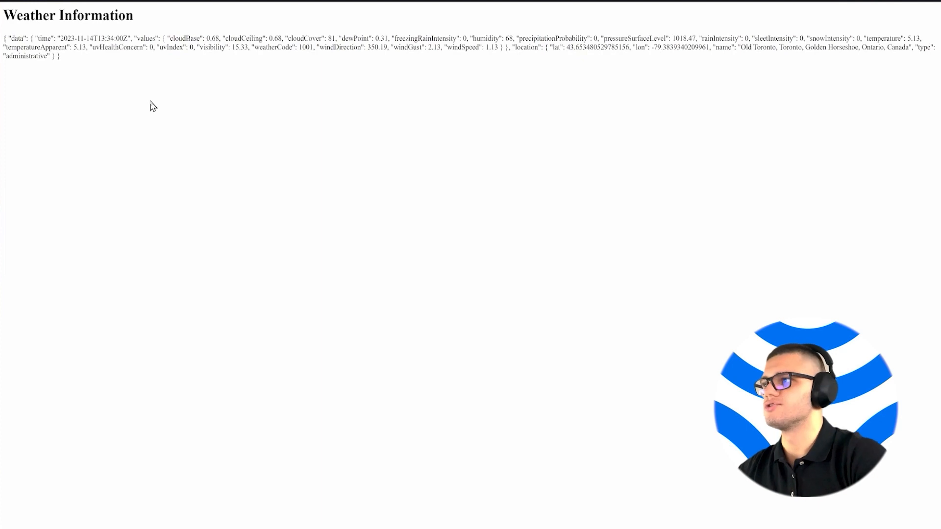
pyautogui.moveTo(105, 69)
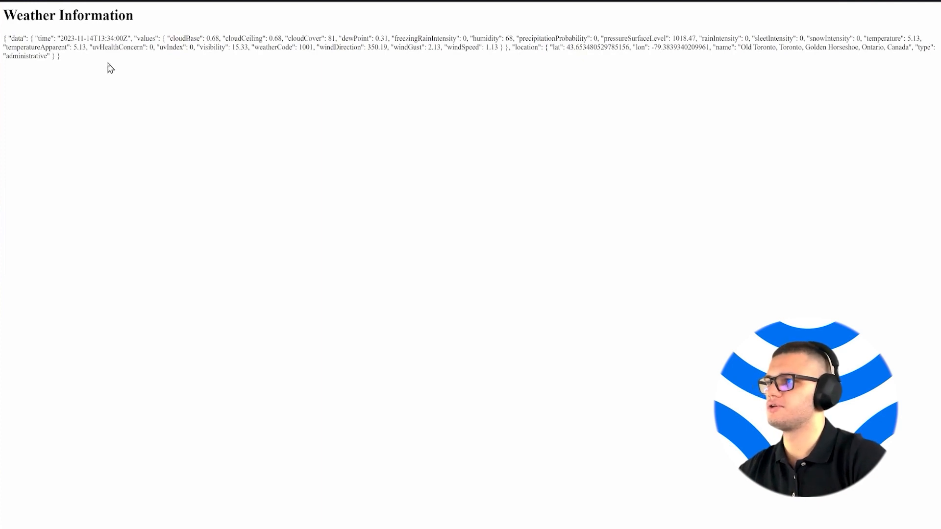